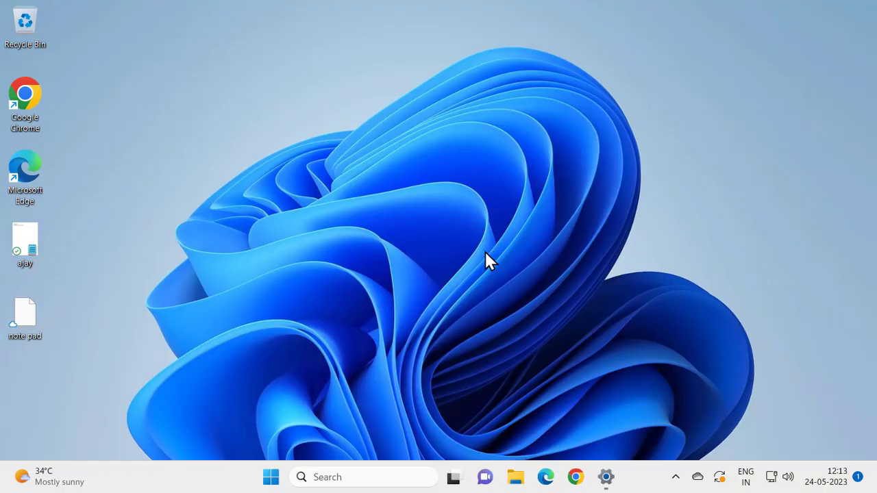
mouse_move(504, 209)
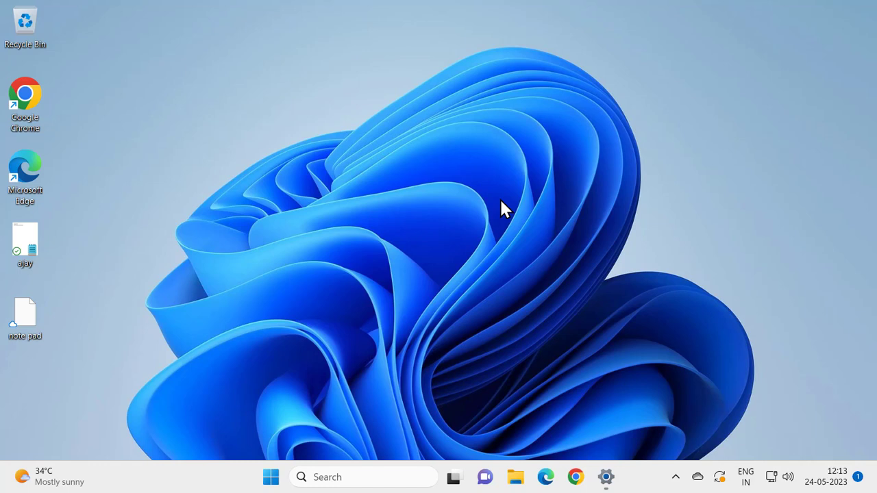
mouse_move(302, 472)
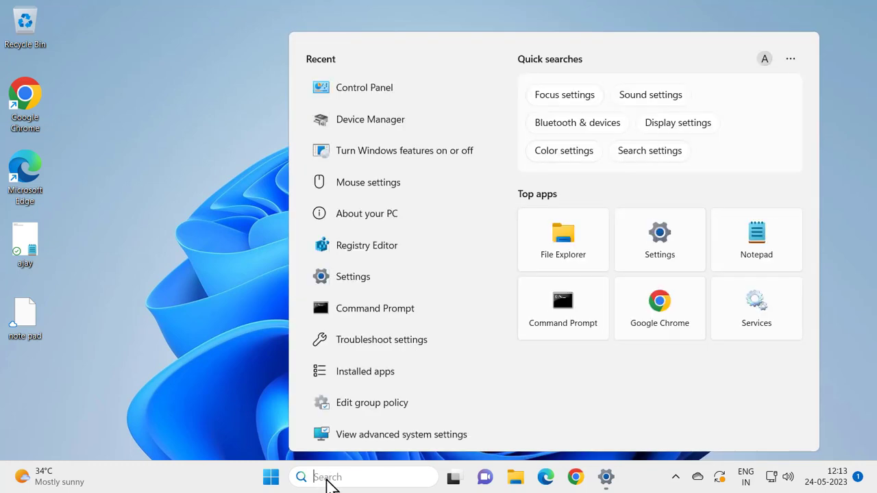
Step: Launch Device Manager maximized and select the Intel(R) 82574L Gigabit Network Connection under Network adapters
text(de)
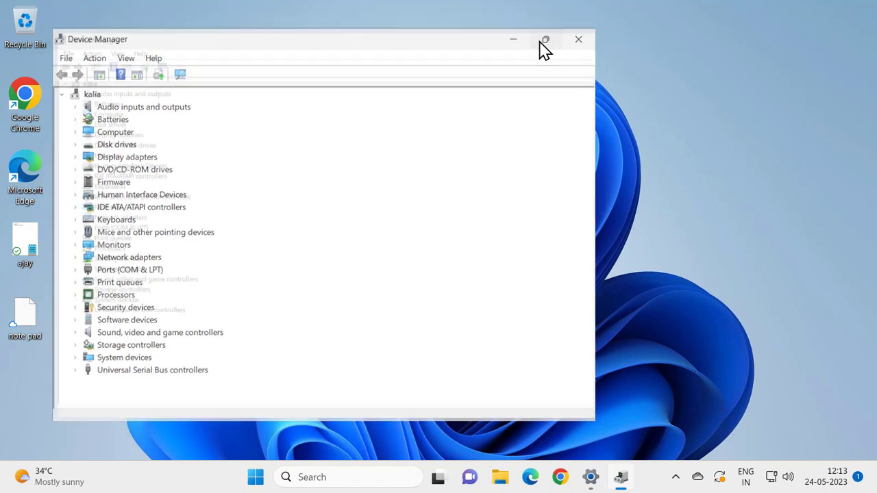
click(545, 39)
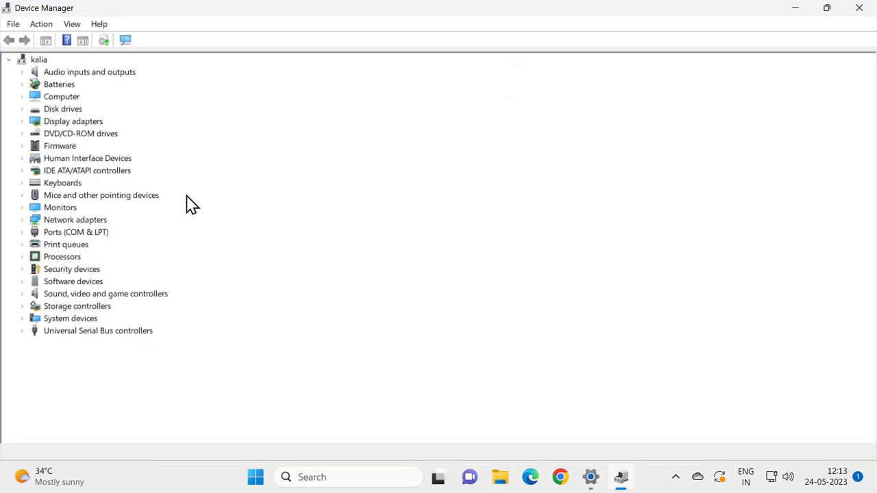
mouse_move(65, 216)
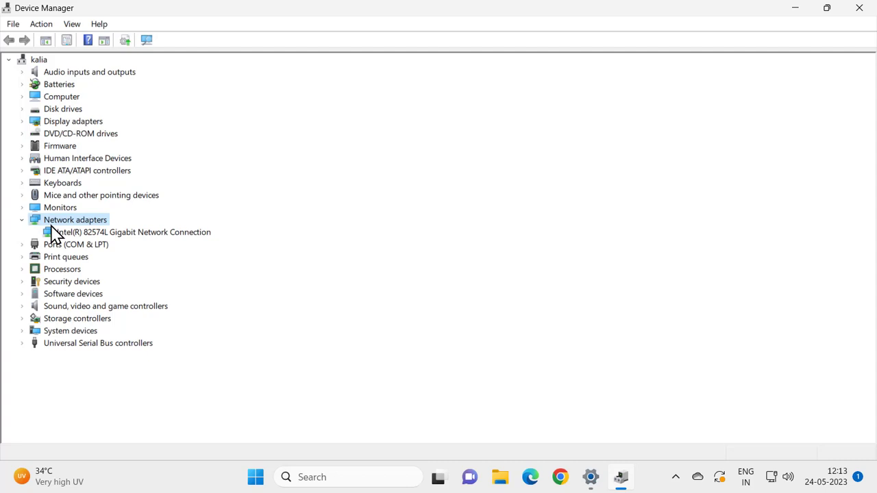
click(135, 232)
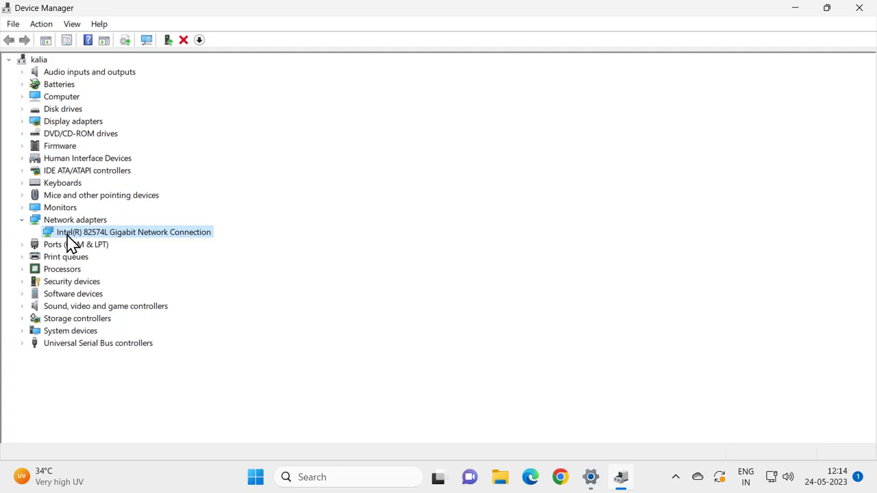
Step: Uninstall the Intel(R) 82574L Gigabit Network Connection device and confirm the removal
right_click(127, 232)
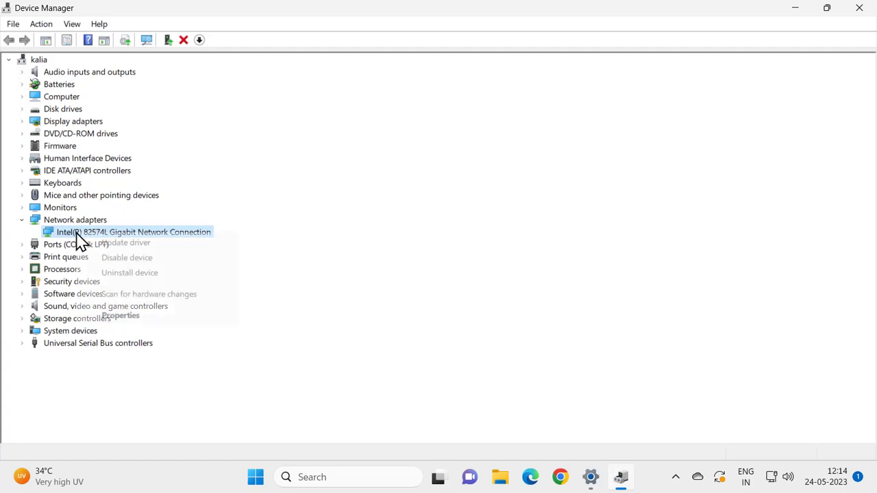
mouse_move(129, 273)
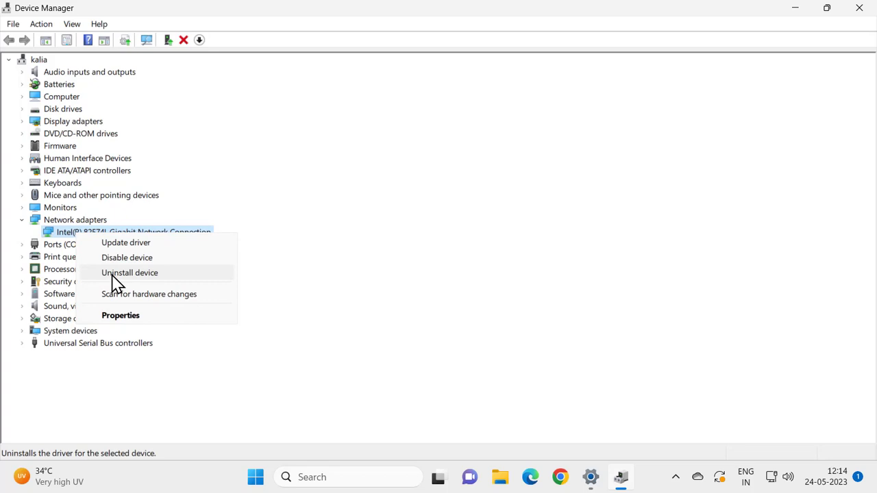
click(130, 273)
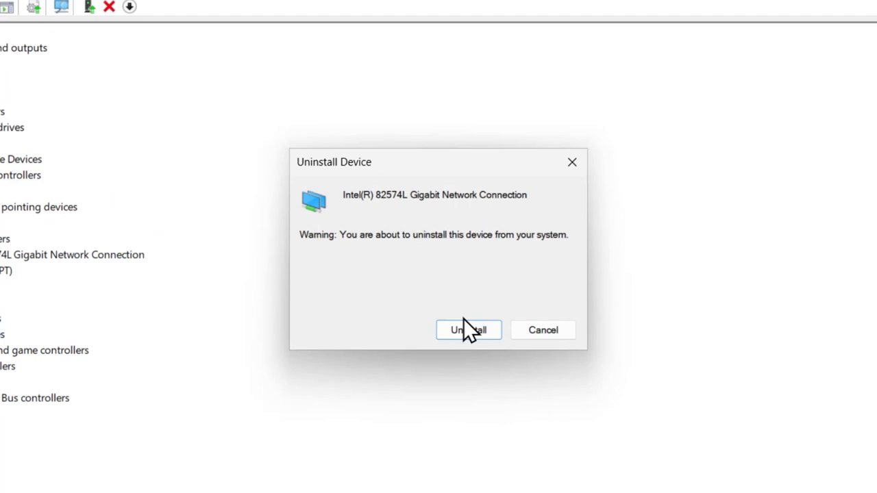
click(469, 329)
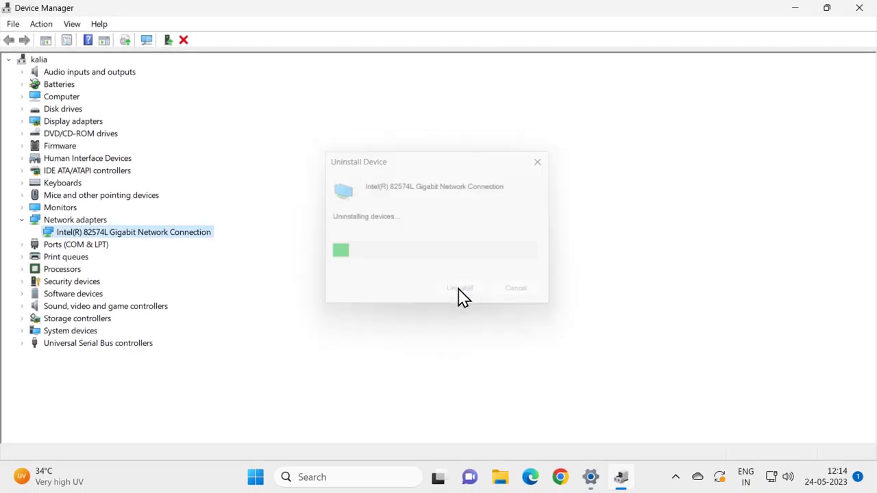
click(459, 287)
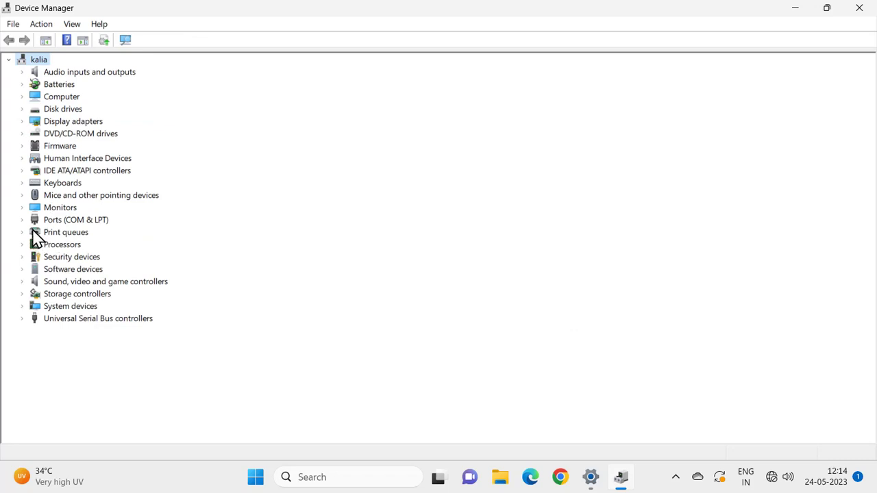
mouse_move(869, 27)
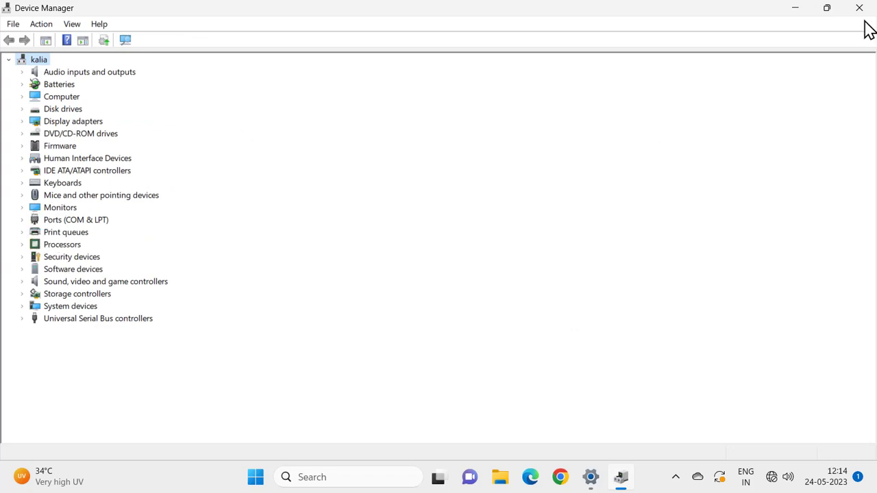
Step: Close Device Manager and choose Update and restart from the Start menu power options
click(858, 7)
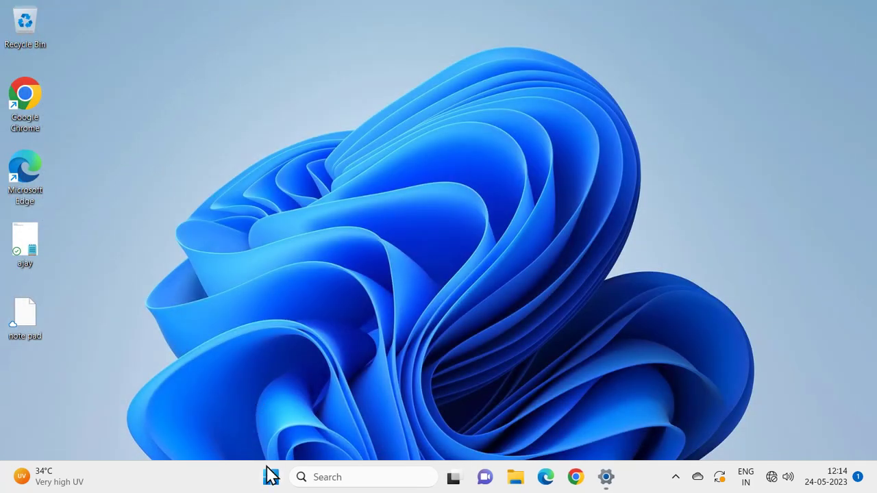
click(271, 477)
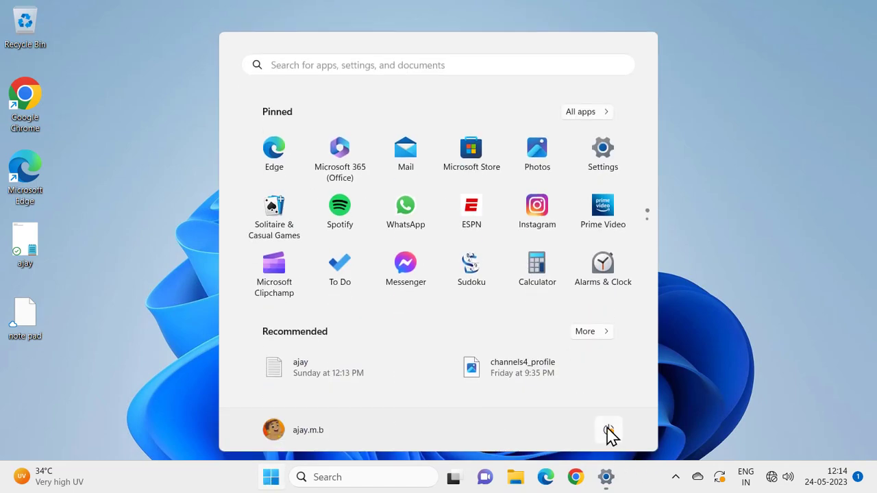
click(608, 430)
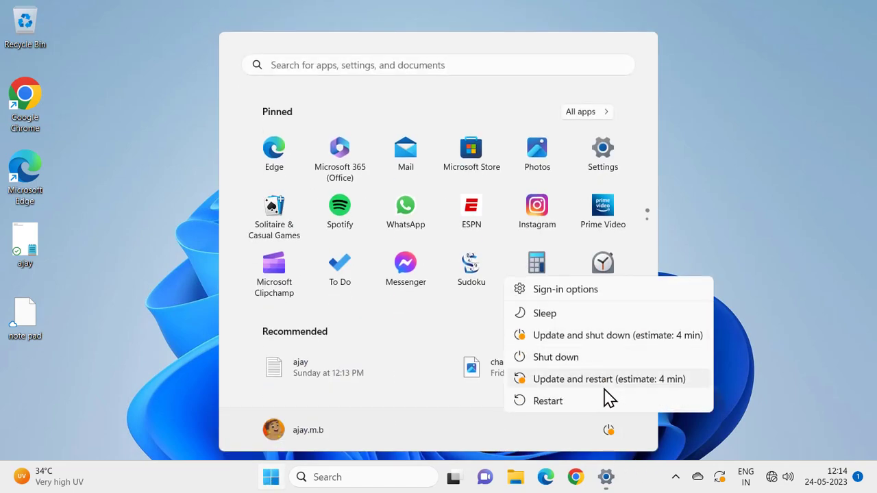
mouse_move(608, 379)
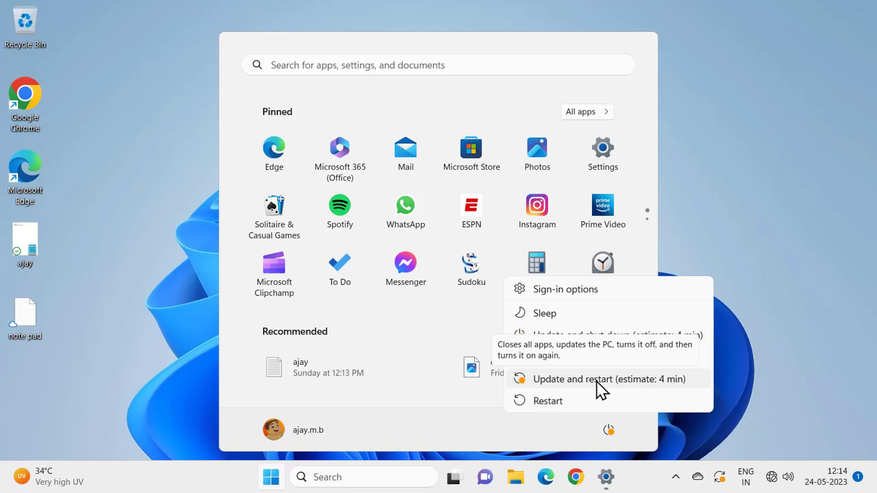
click(609, 378)
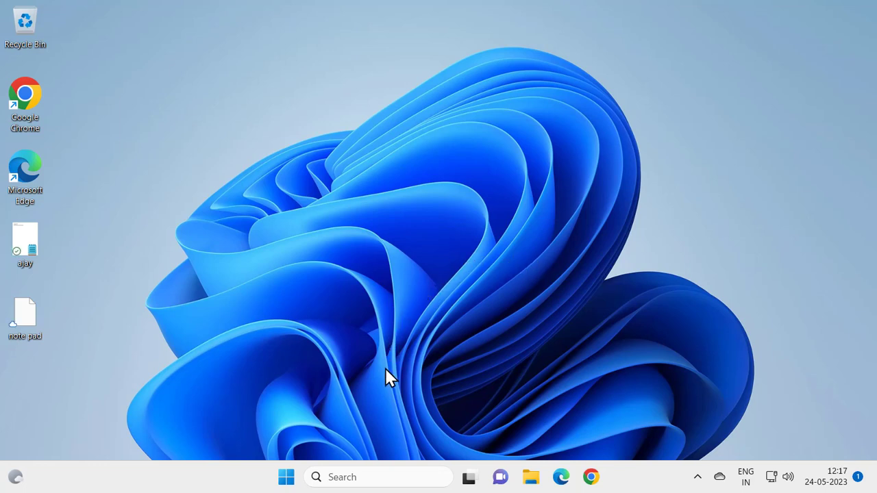
Step: Search Windows for "network reset" and open the Network reset settings page
click(377, 477)
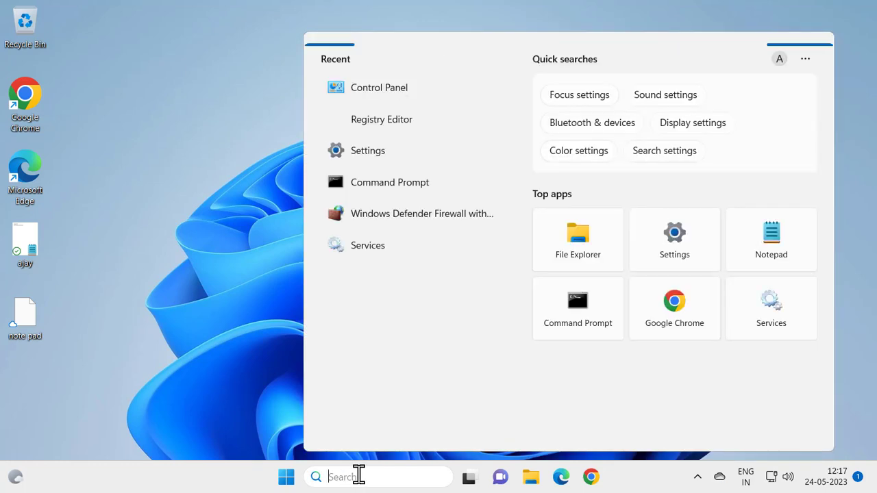
text(network)
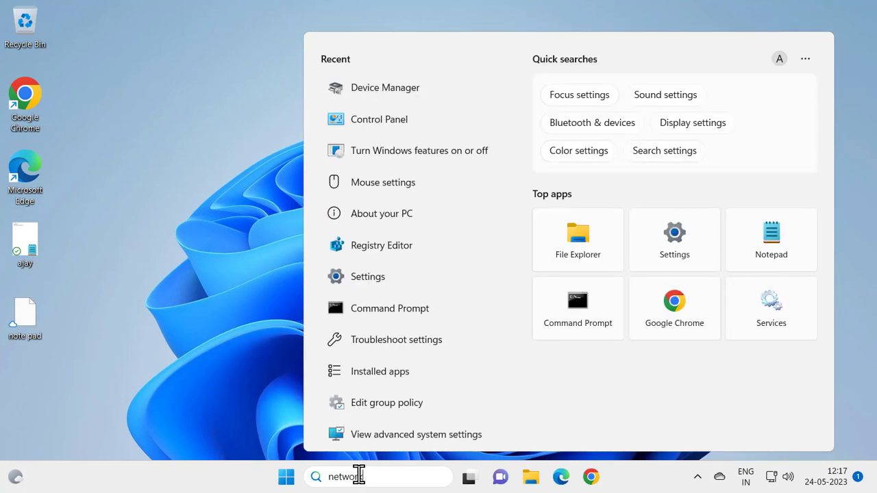
text(res)
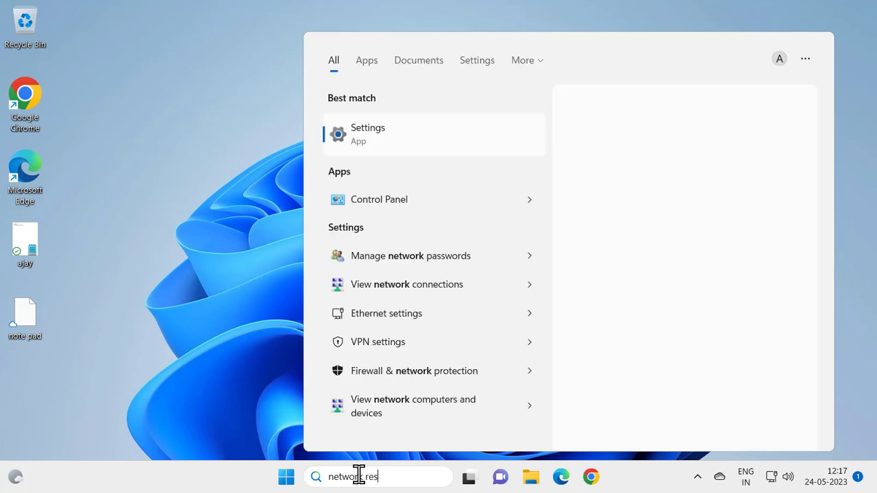
text(et)
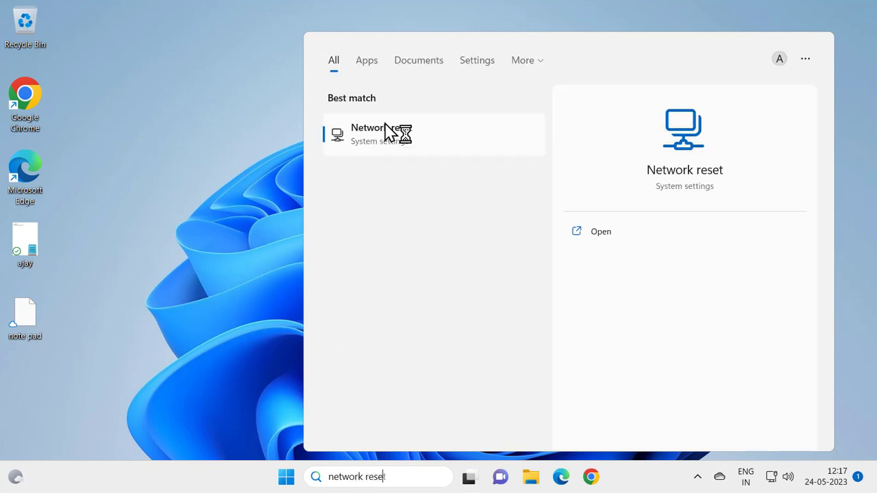
mouse_move(616, 245)
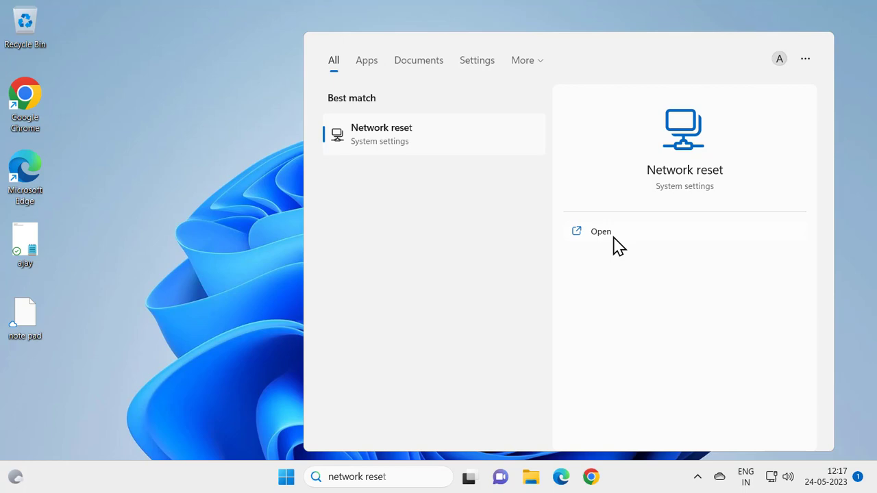
click(600, 231)
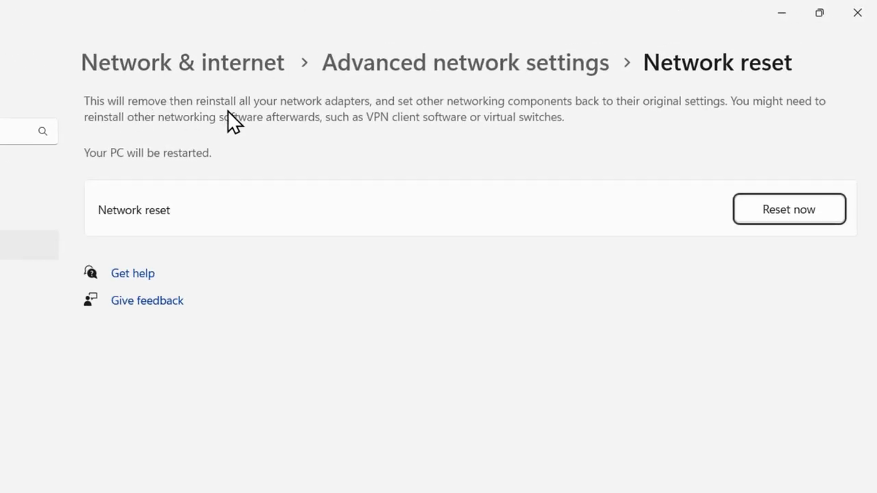
mouse_move(370, 120)
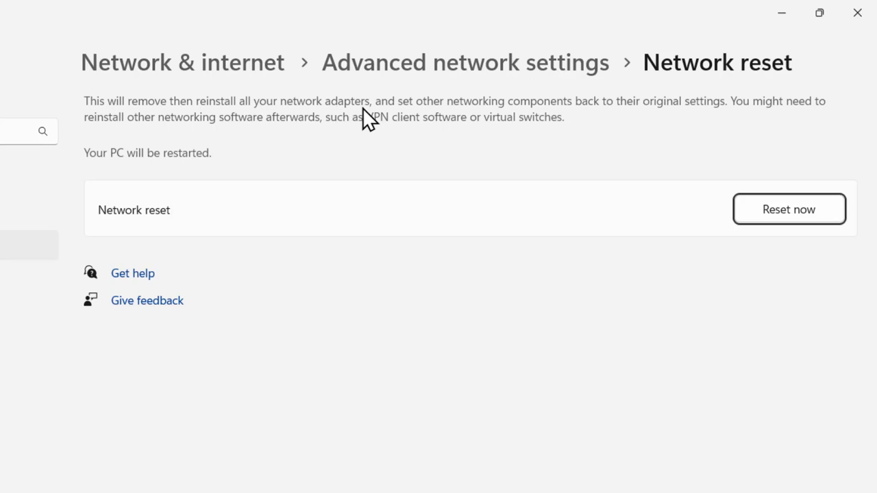
mouse_move(538, 123)
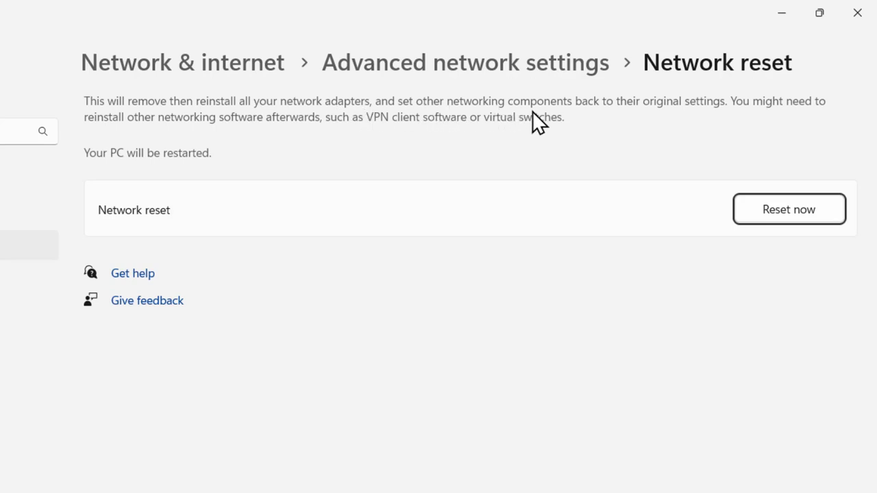
mouse_move(702, 131)
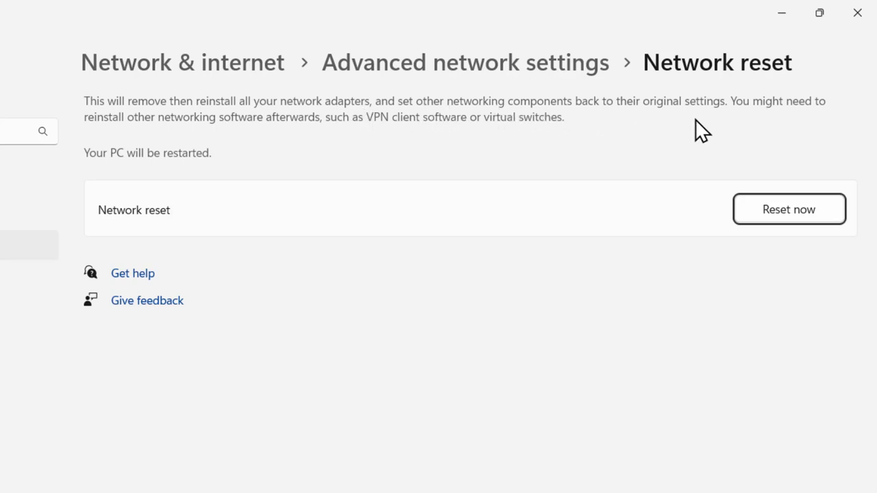
mouse_move(85, 141)
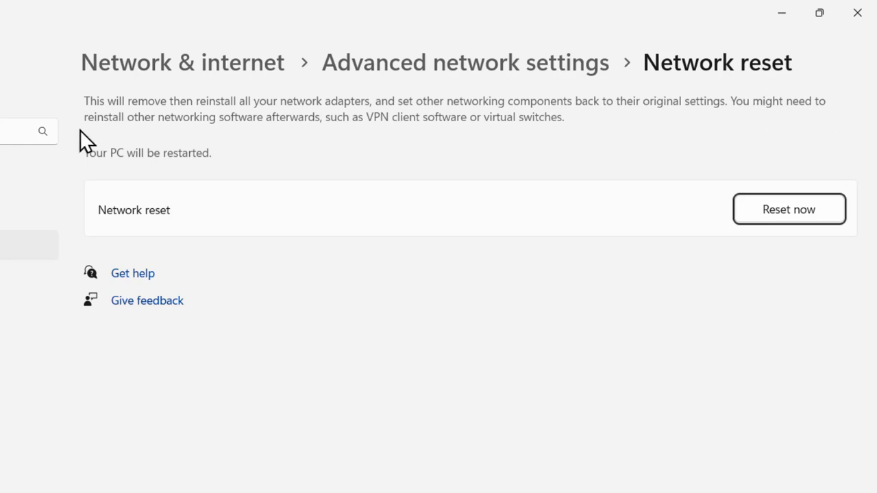
mouse_move(283, 139)
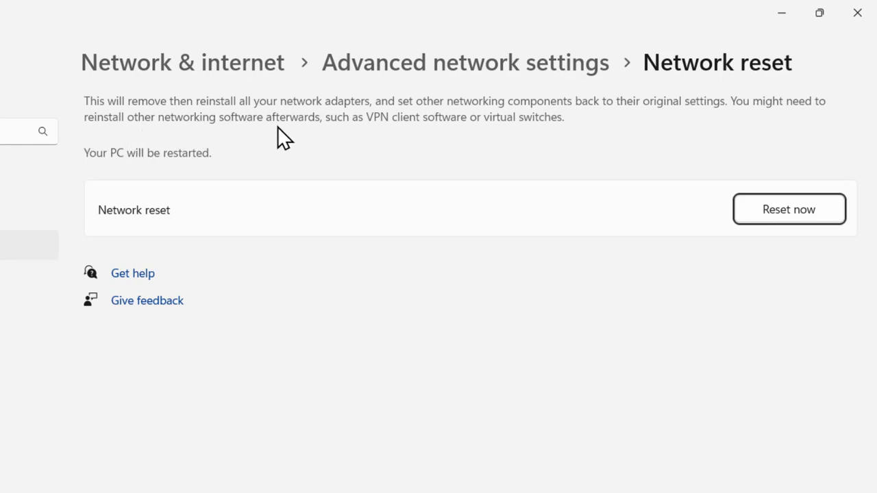
mouse_move(490, 140)
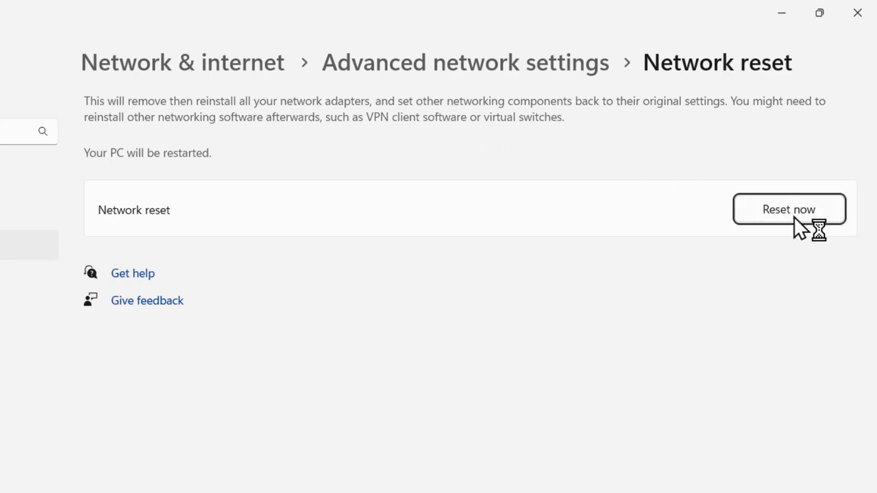
mouse_move(811, 226)
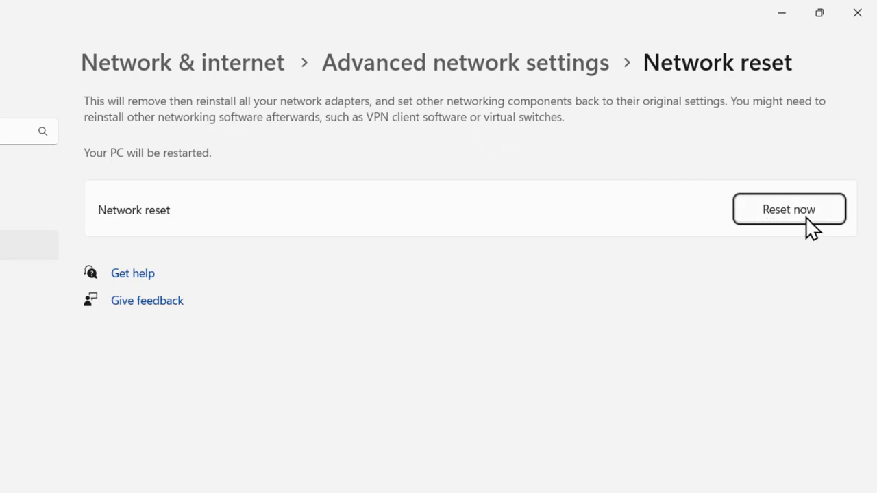
Step: Reset the network settings with Reset now and confirm with Yes
click(789, 209)
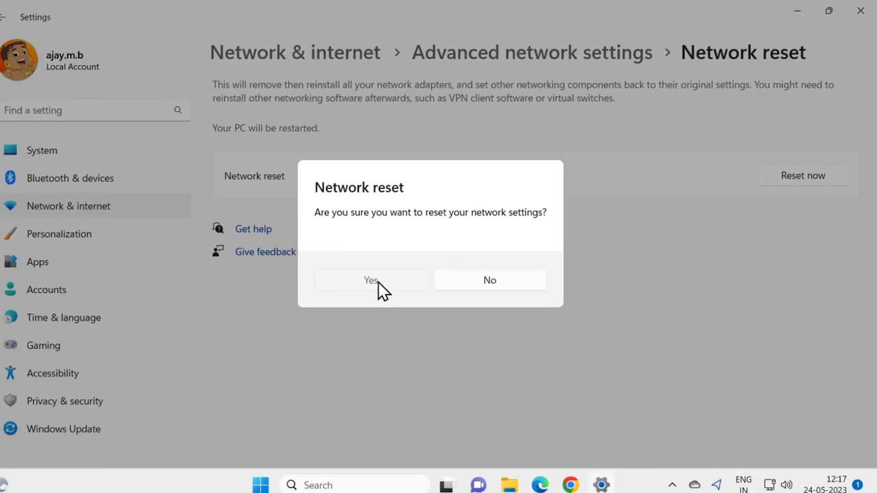
click(370, 280)
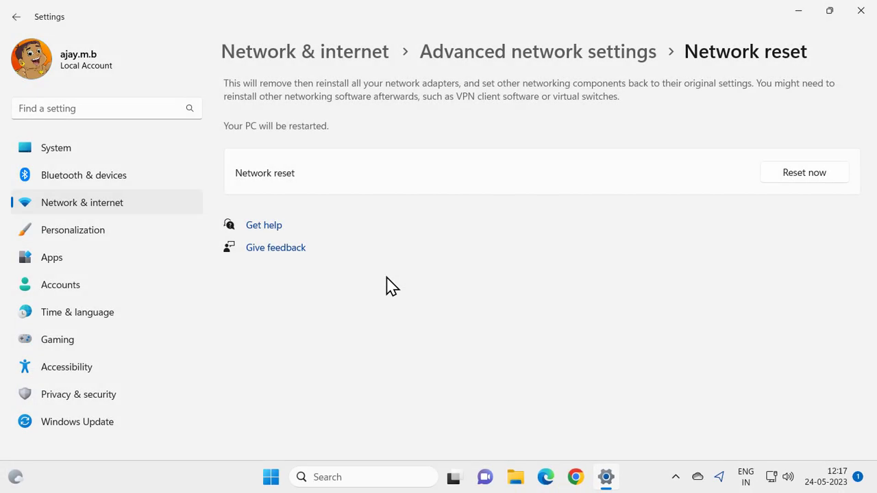
click(803, 172)
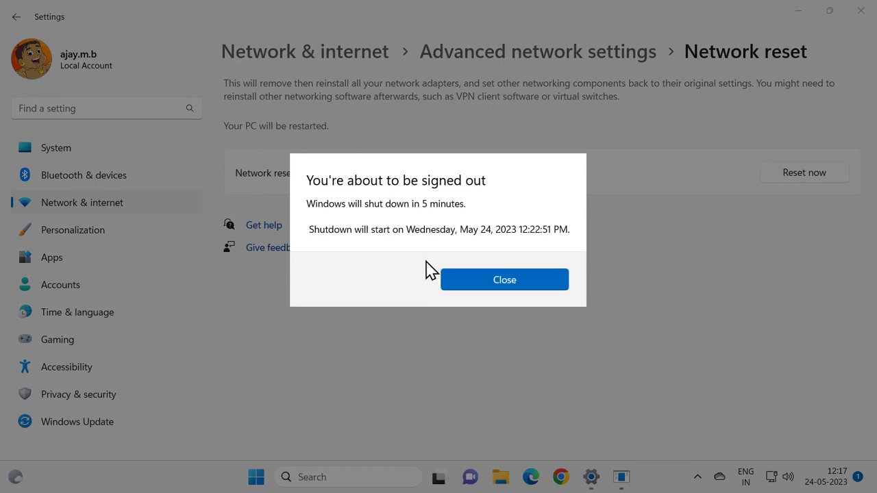
mouse_move(458, 221)
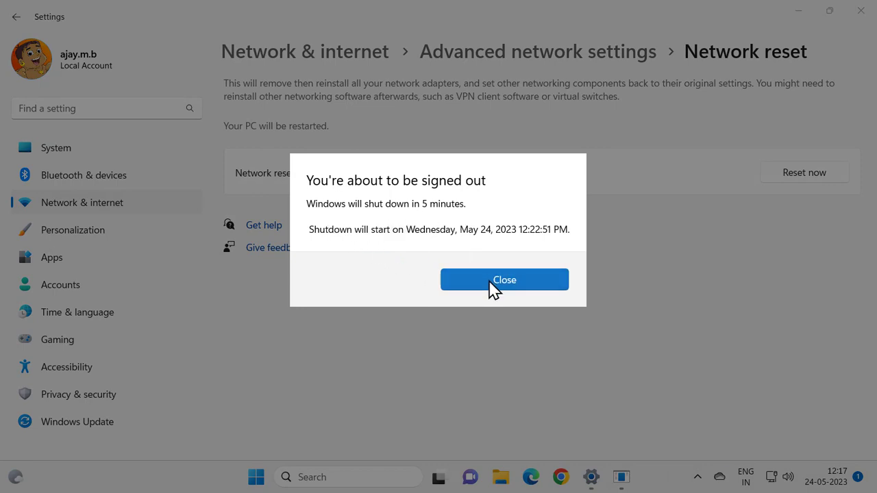
Step: Dismiss the five-minute shutdown notice, close Settings, and bring up the Start menu
click(504, 280)
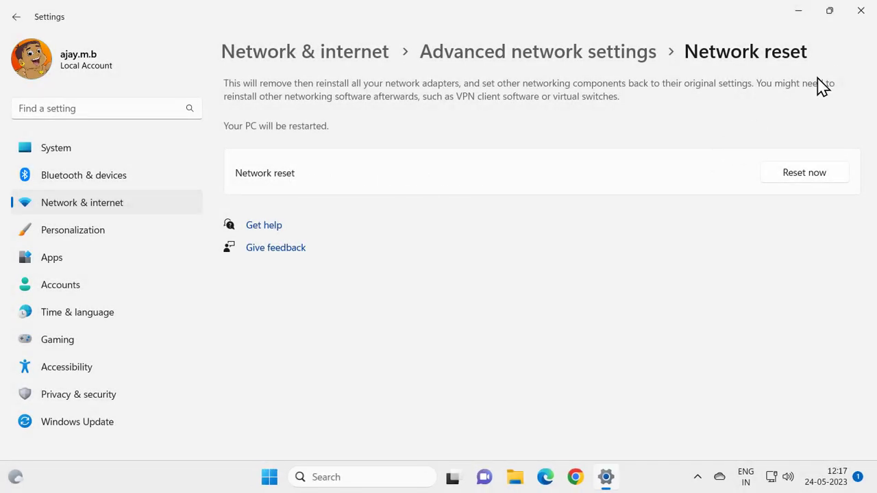
click(861, 11)
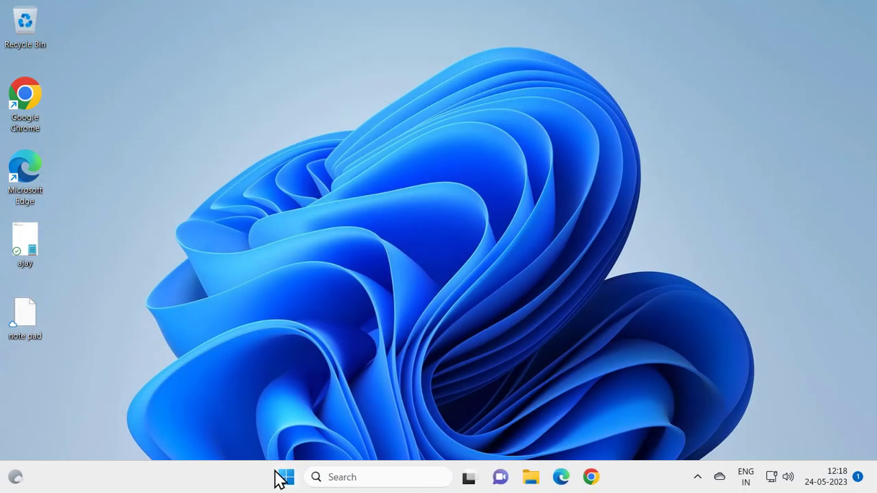
click(286, 477)
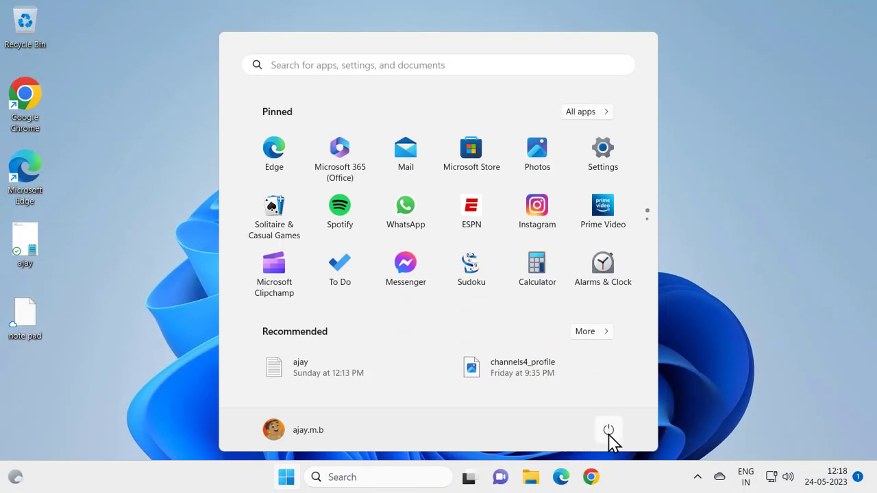